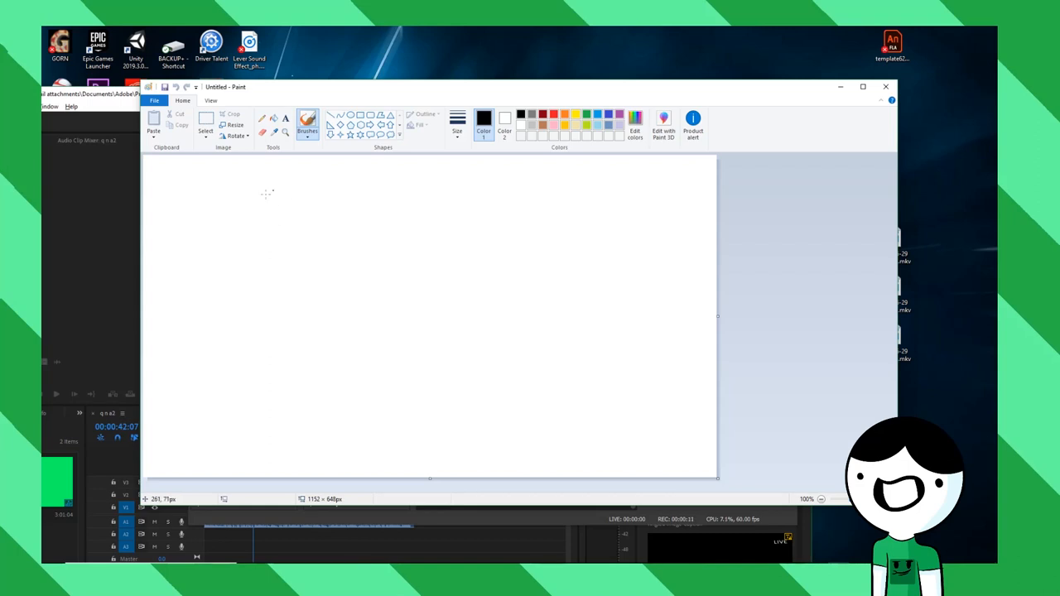
mouse_move(305, 238)
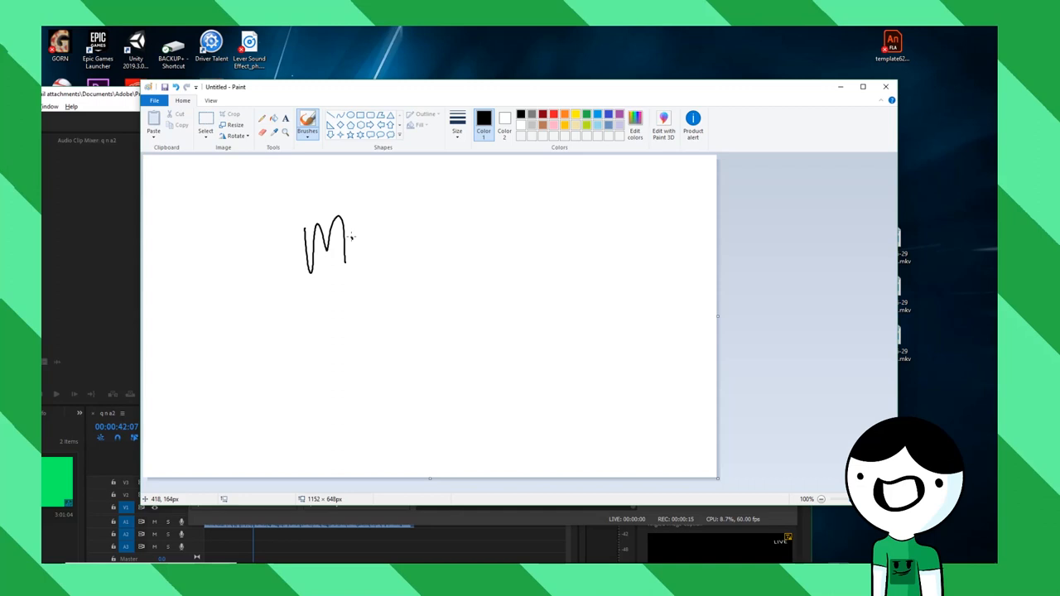
Step: Scribble a black brush letter M near the top left of the canvas
drag(356, 232, 394, 290)
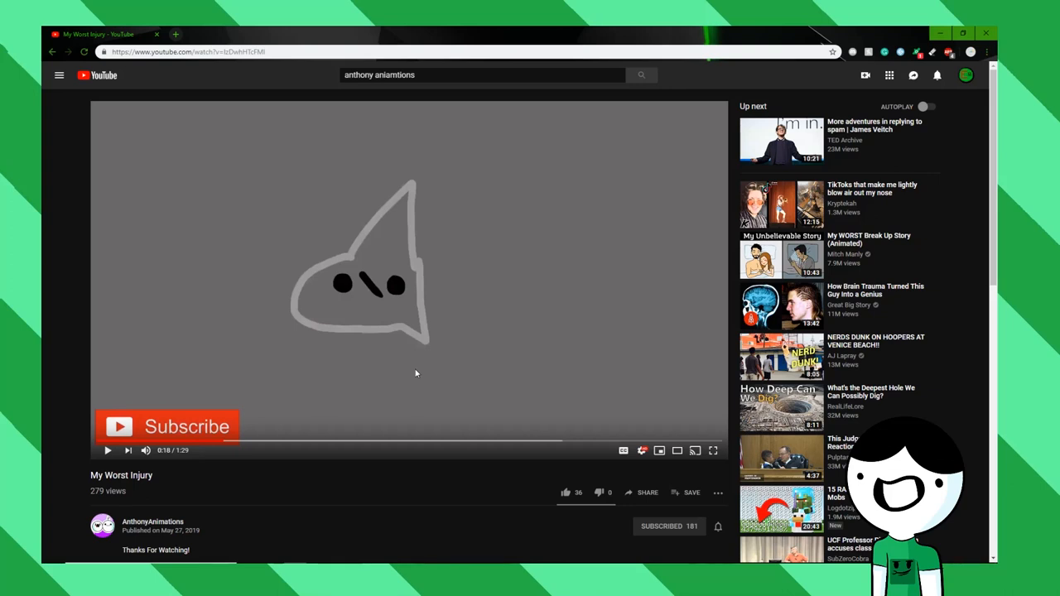
mouse_move(425, 220)
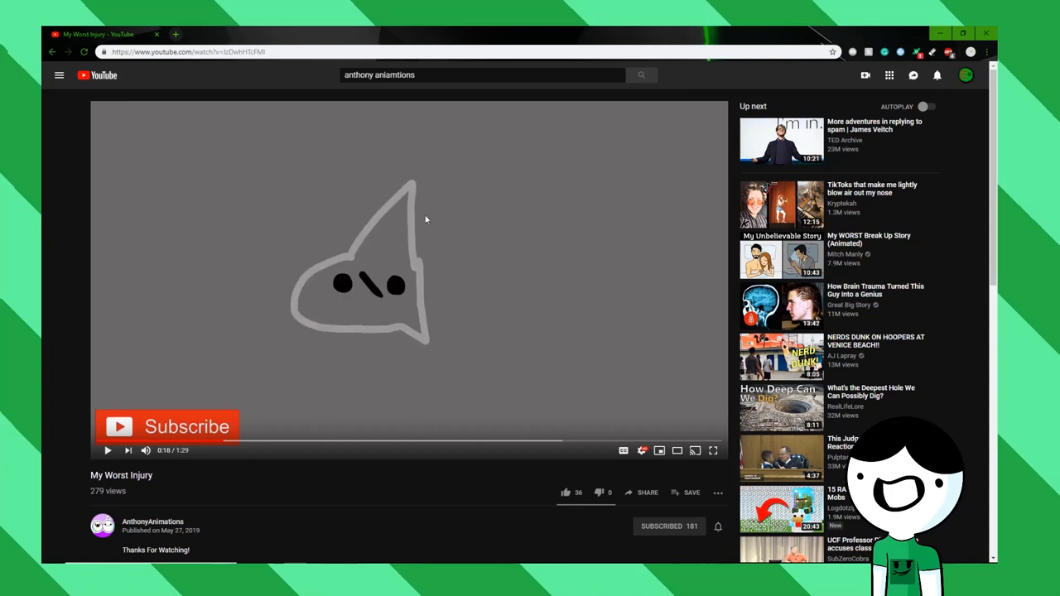
mouse_move(382, 398)
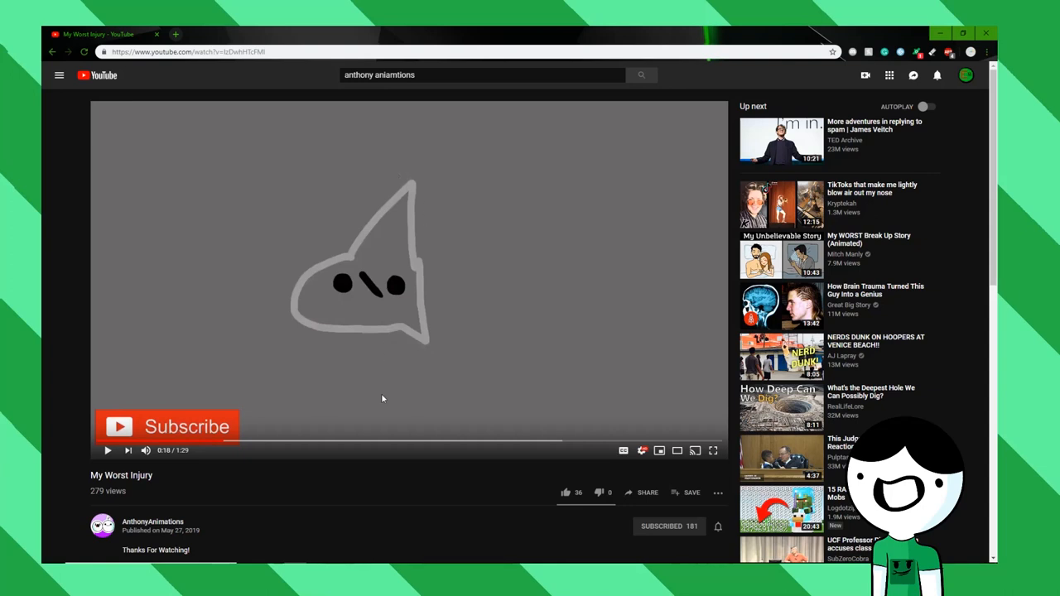
mouse_move(414, 335)
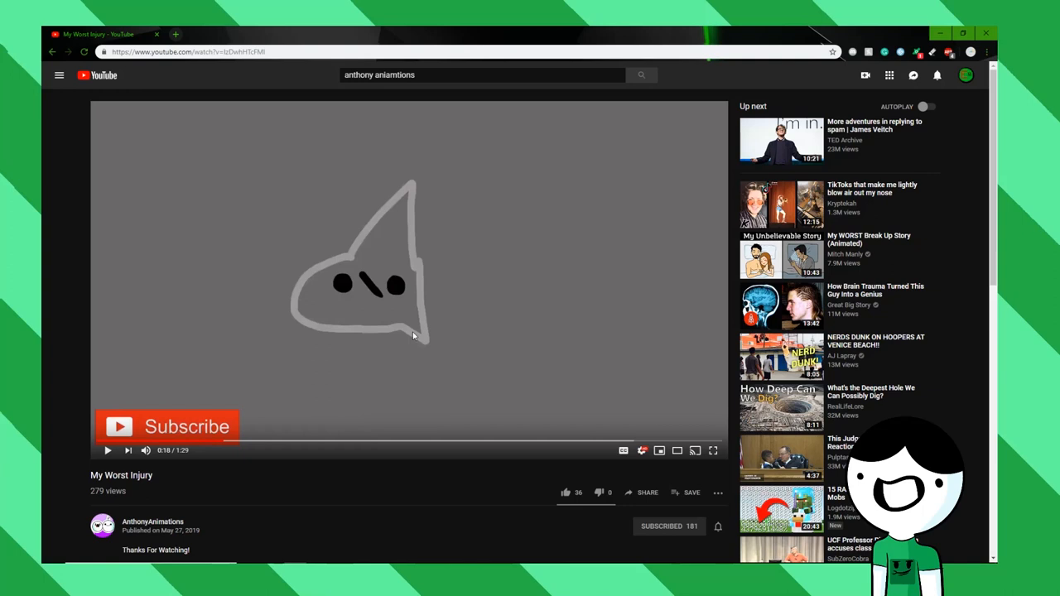
mouse_move(436, 348)
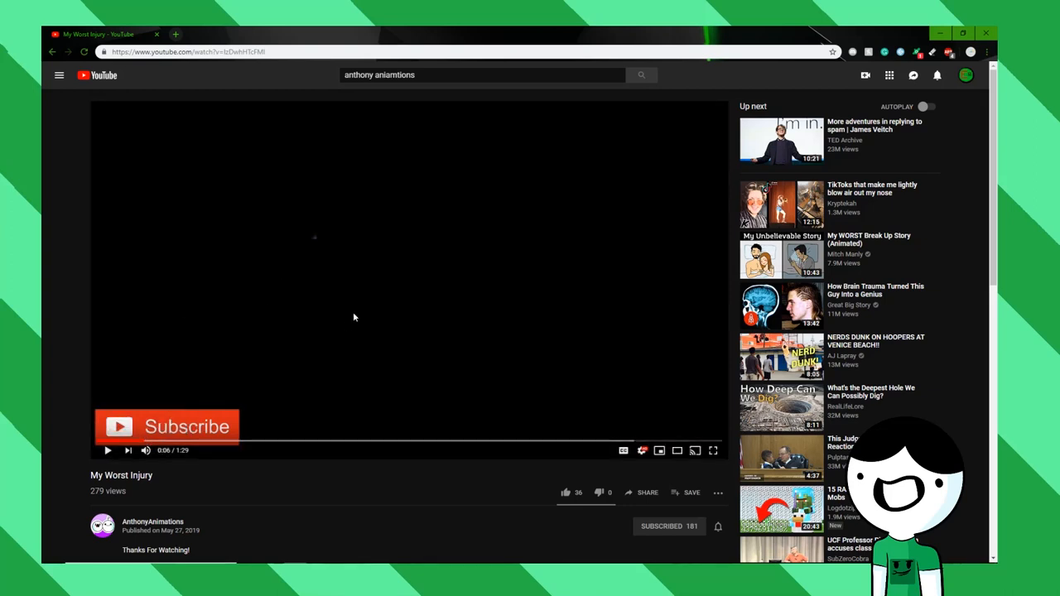
mouse_move(248, 422)
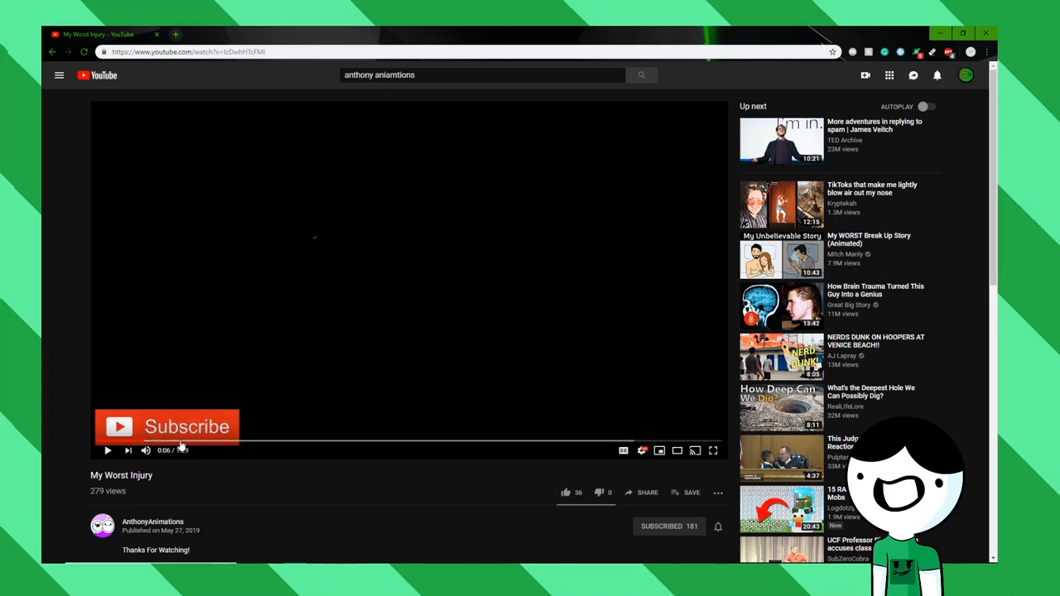
Step: Play the My Worst Injury video and pause it at 0:14
click(107, 450)
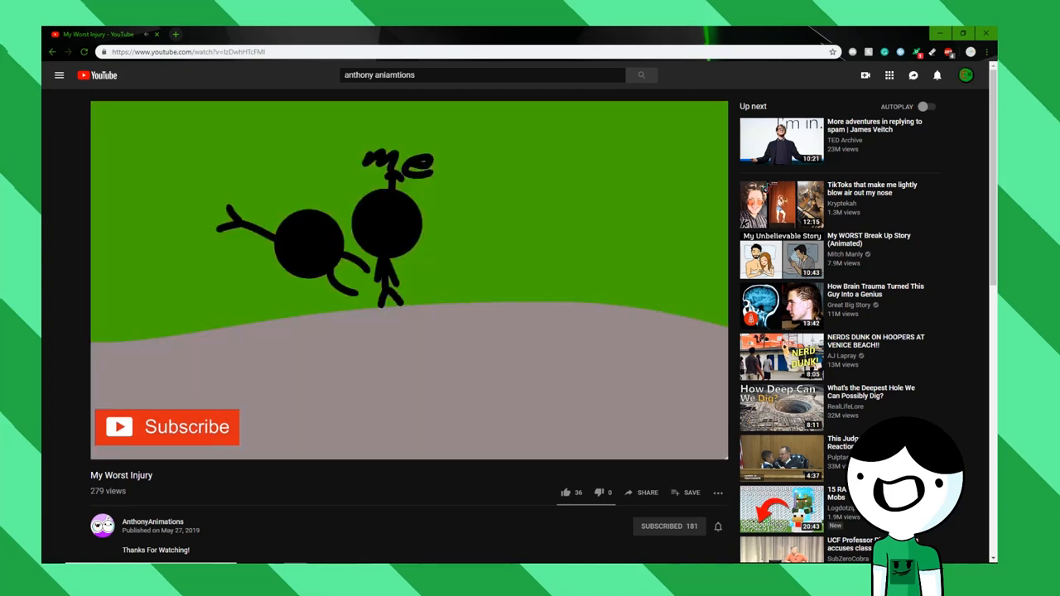
mouse_move(175, 402)
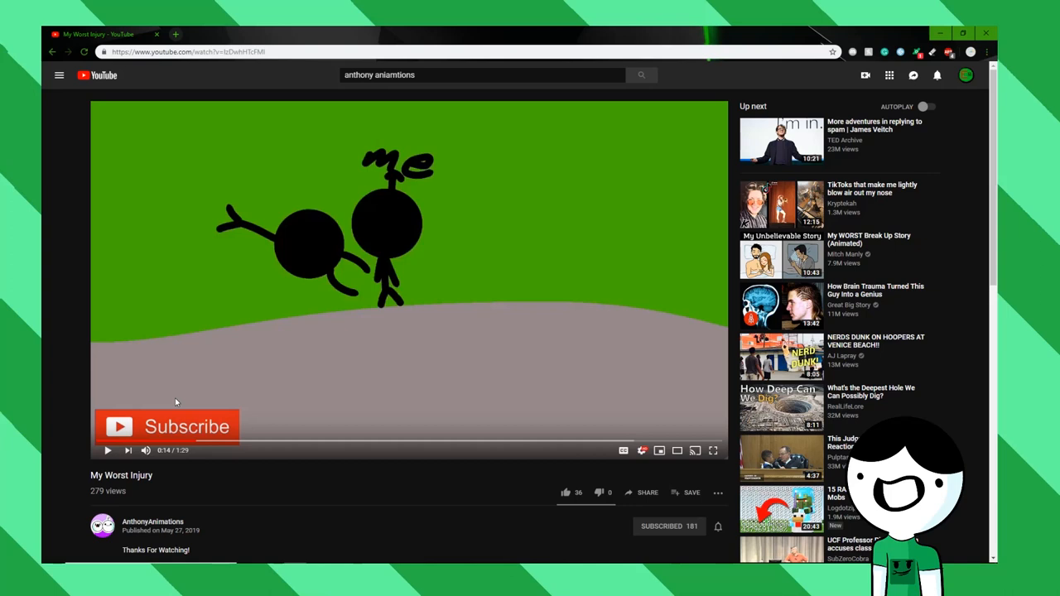
mouse_move(509, 239)
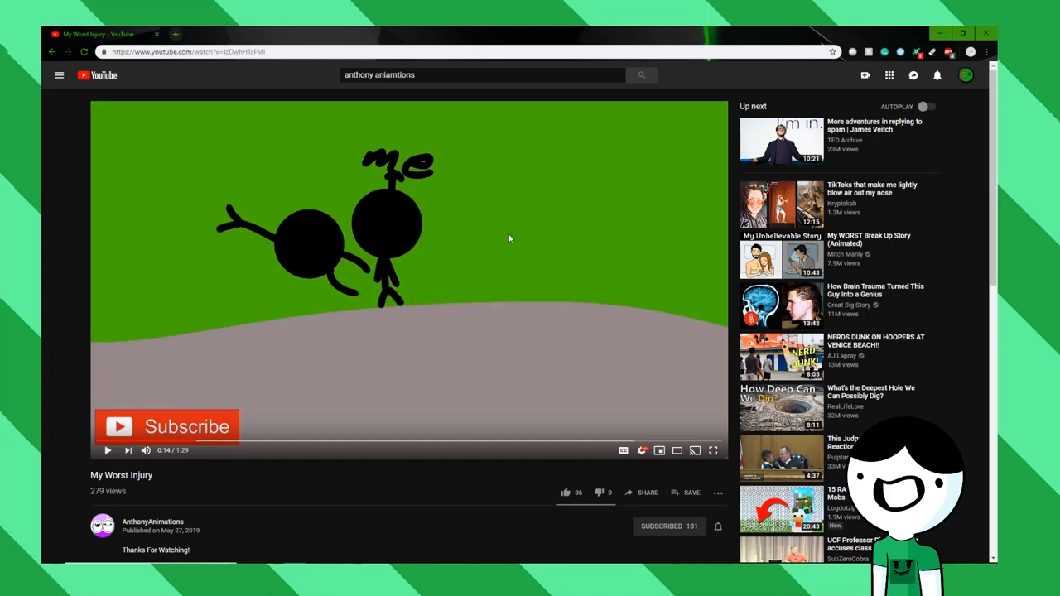
click(566, 492)
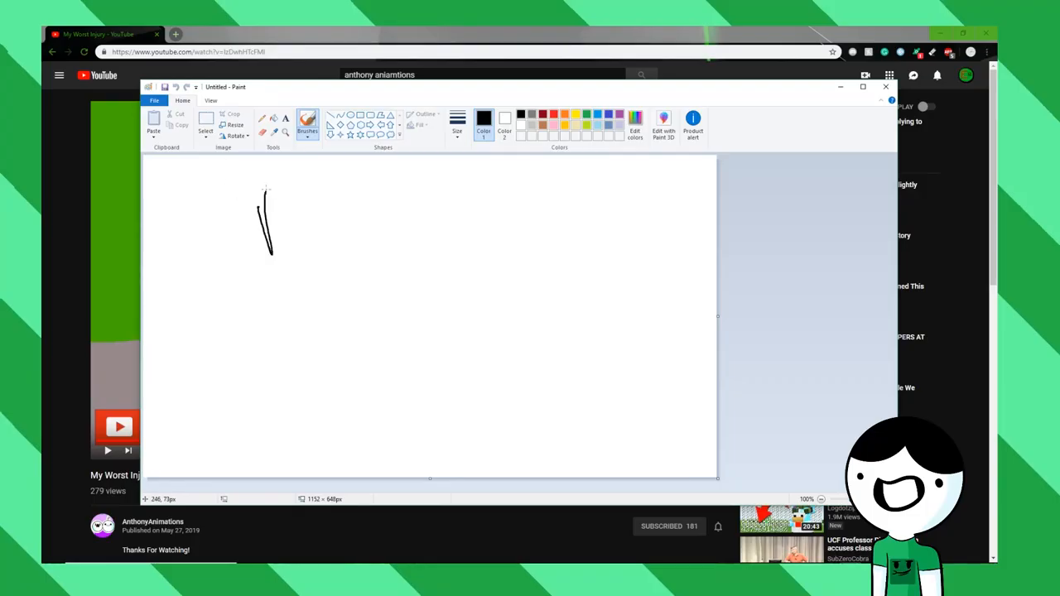
Step: Handwrite 'reaper' with the brush and draw a small doodle below the words
drag(298, 182, 405, 232)
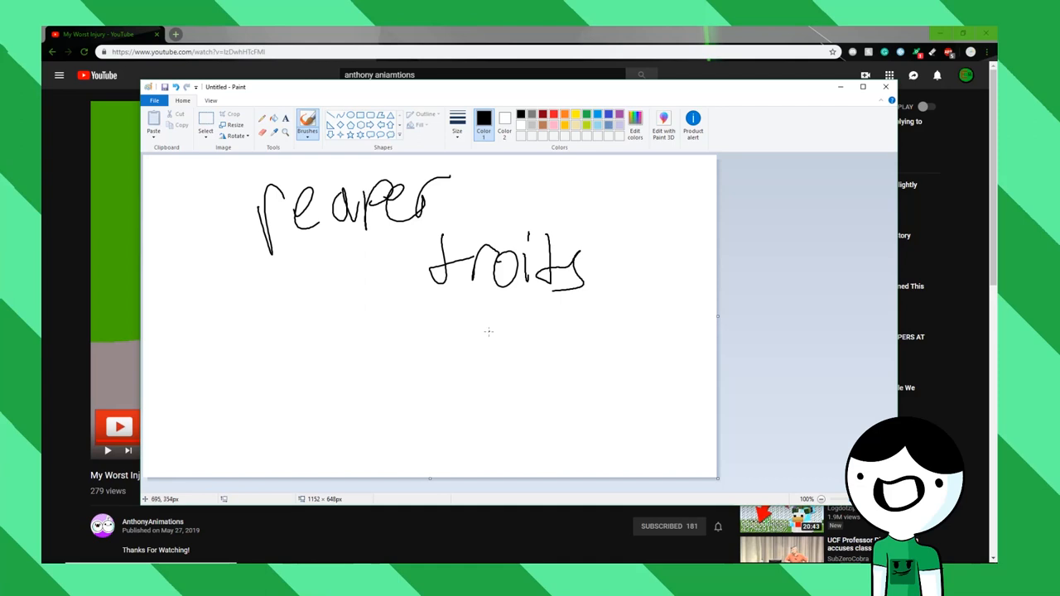
drag(476, 352, 547, 306)
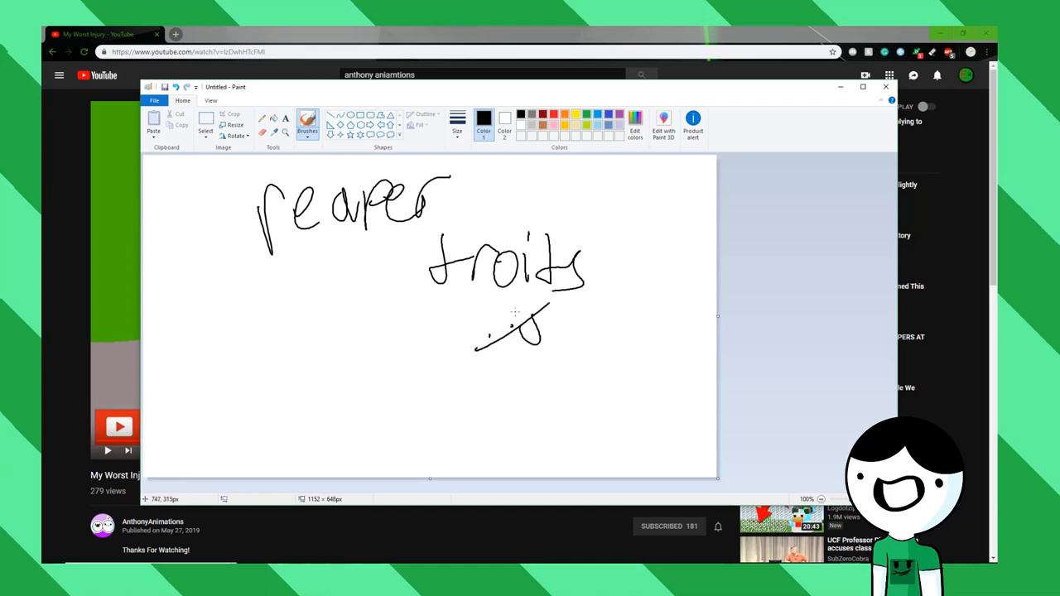